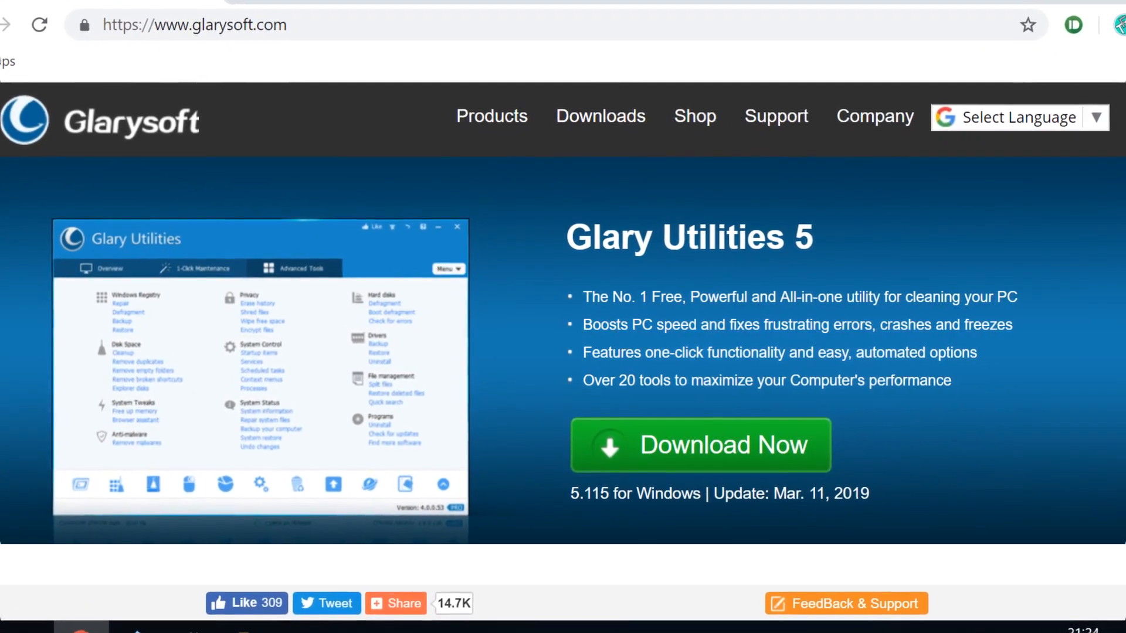
- Scroll through the Glarysoft Glary Utilities 5 page in Chrome
scroll(up, 3)
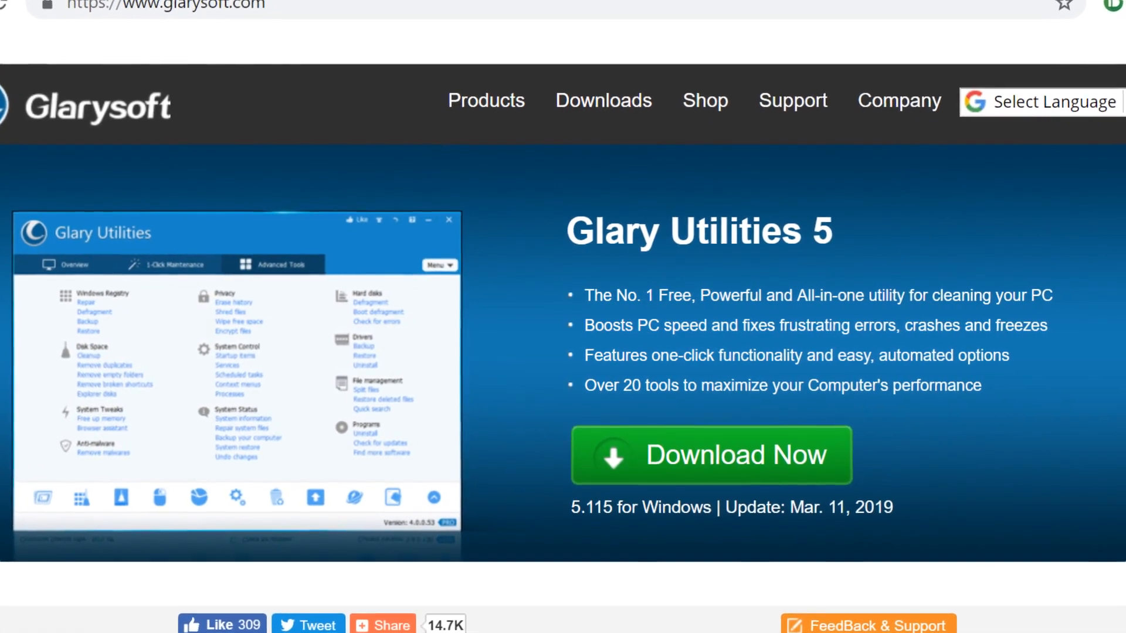
scroll(down, 3)
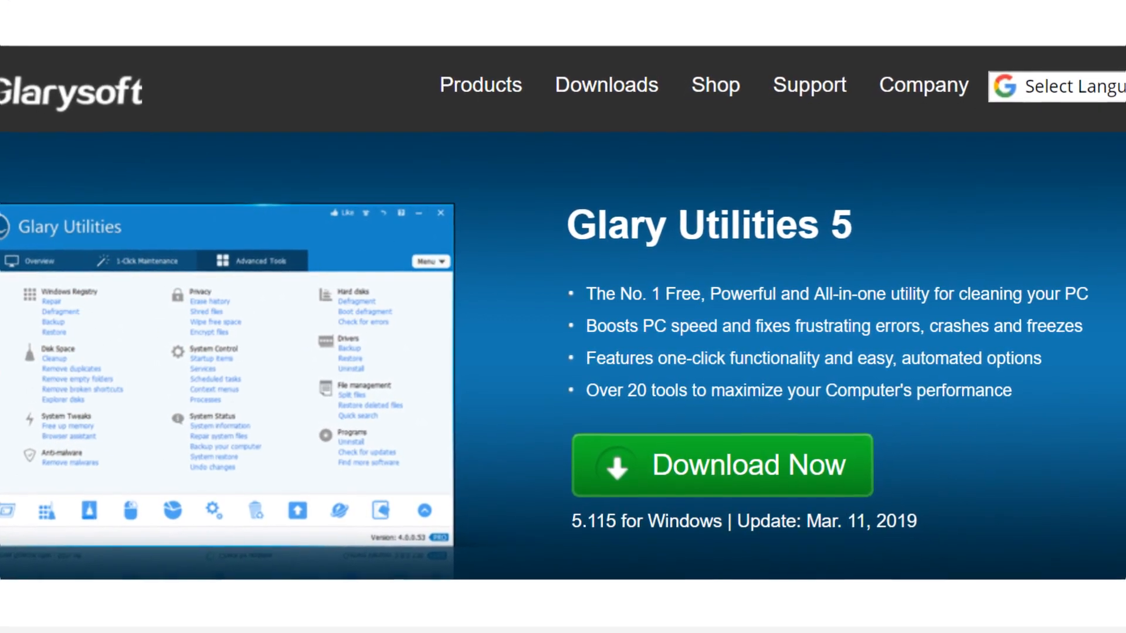
scroll(down, 3)
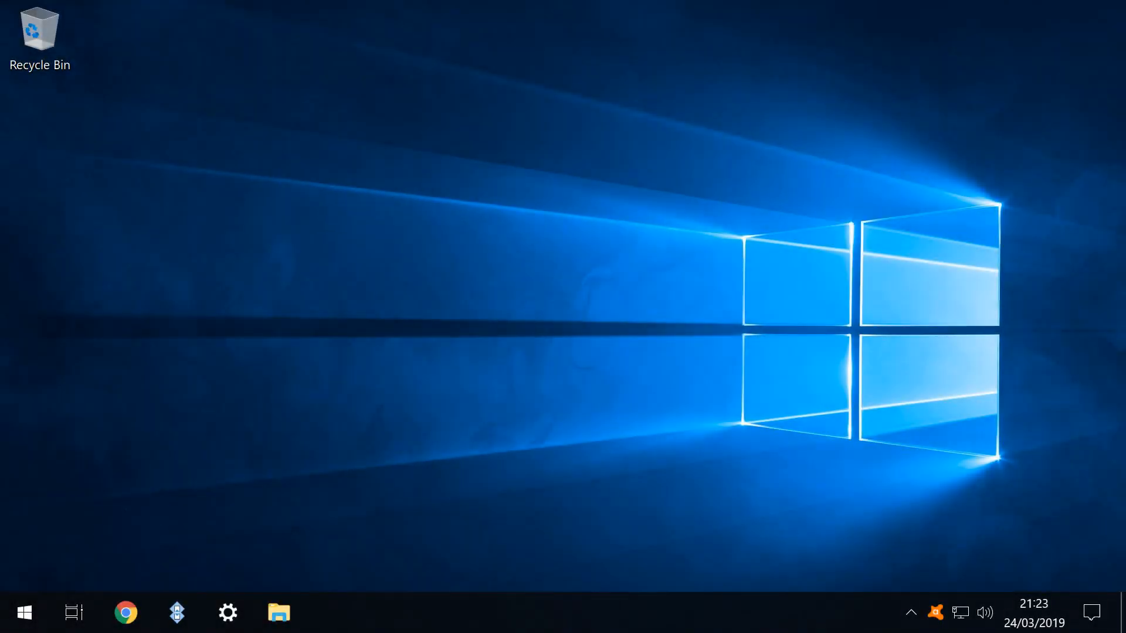
- Download gu5setup.exe via Download Now, dismiss the thank-you popup and show the download's options
click(125, 612)
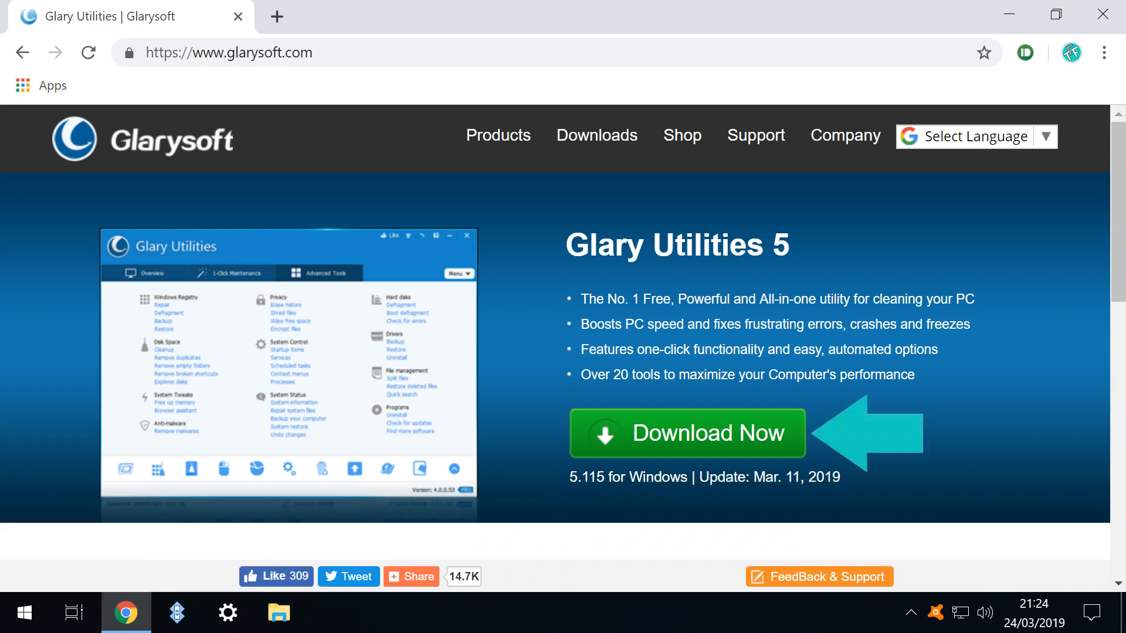
click(686, 433)
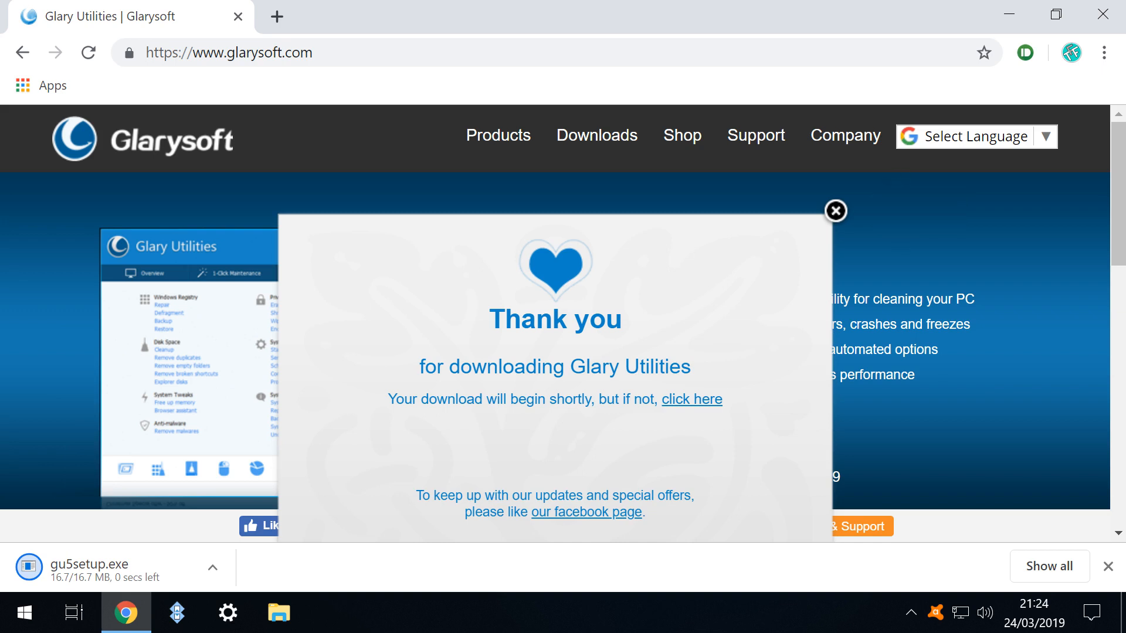
click(834, 210)
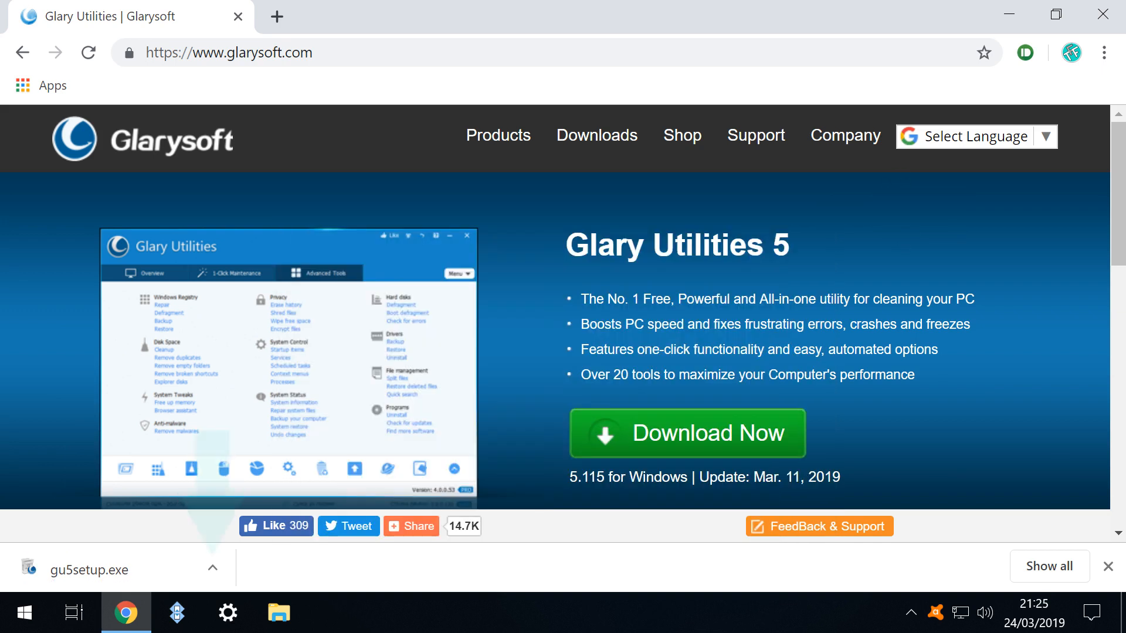
click(212, 567)
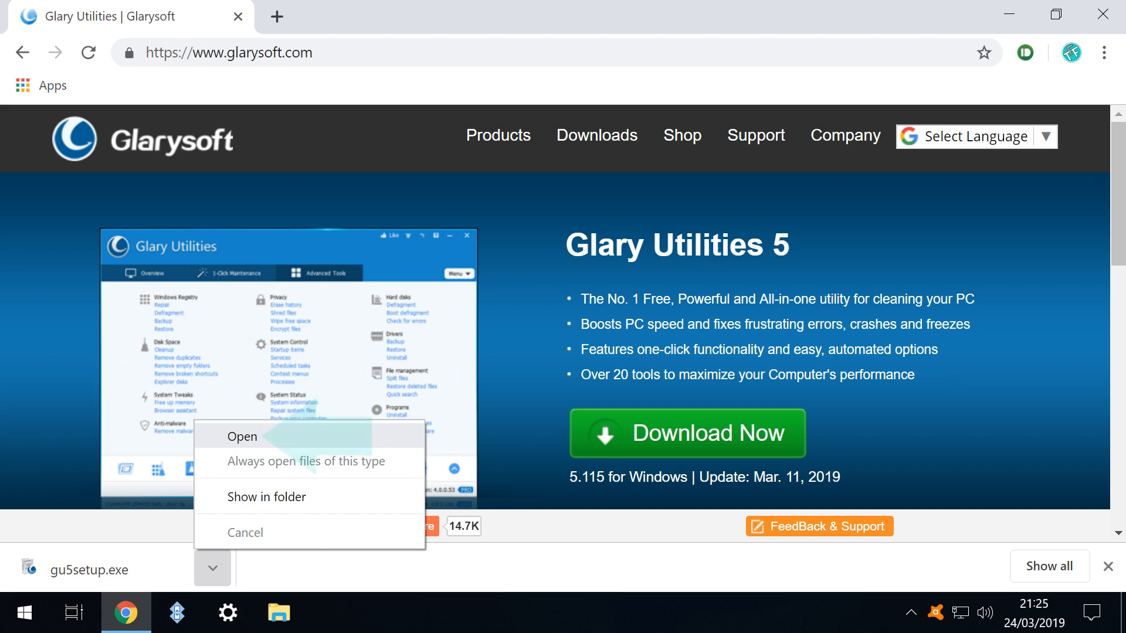
- Run the downloaded installer with UAC approval and accept the license agreement
click(245, 437)
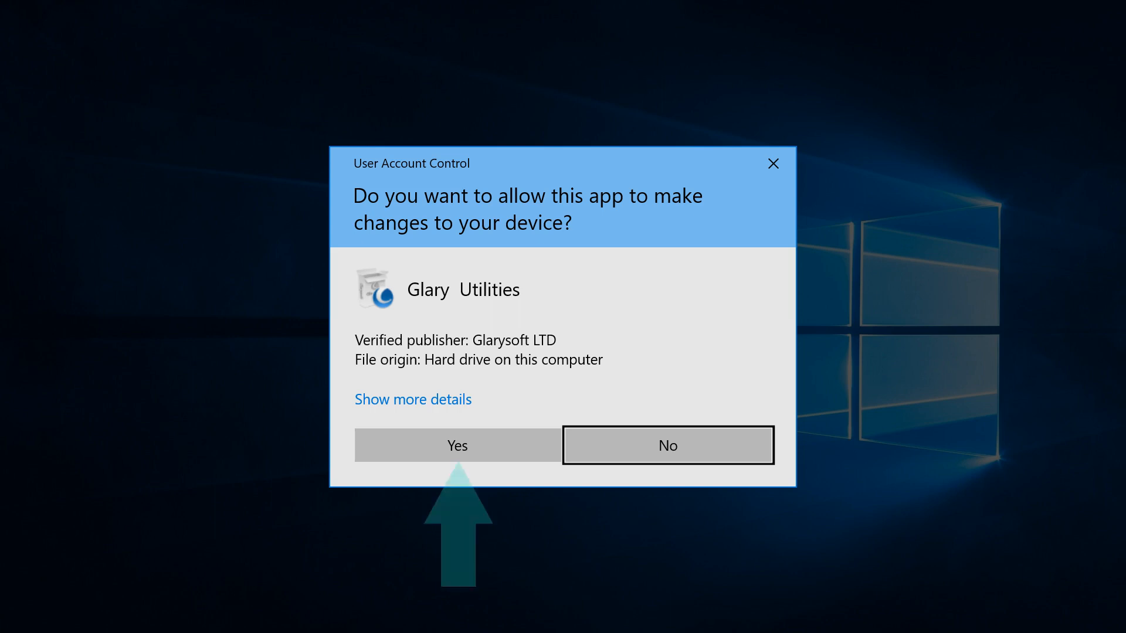
click(457, 446)
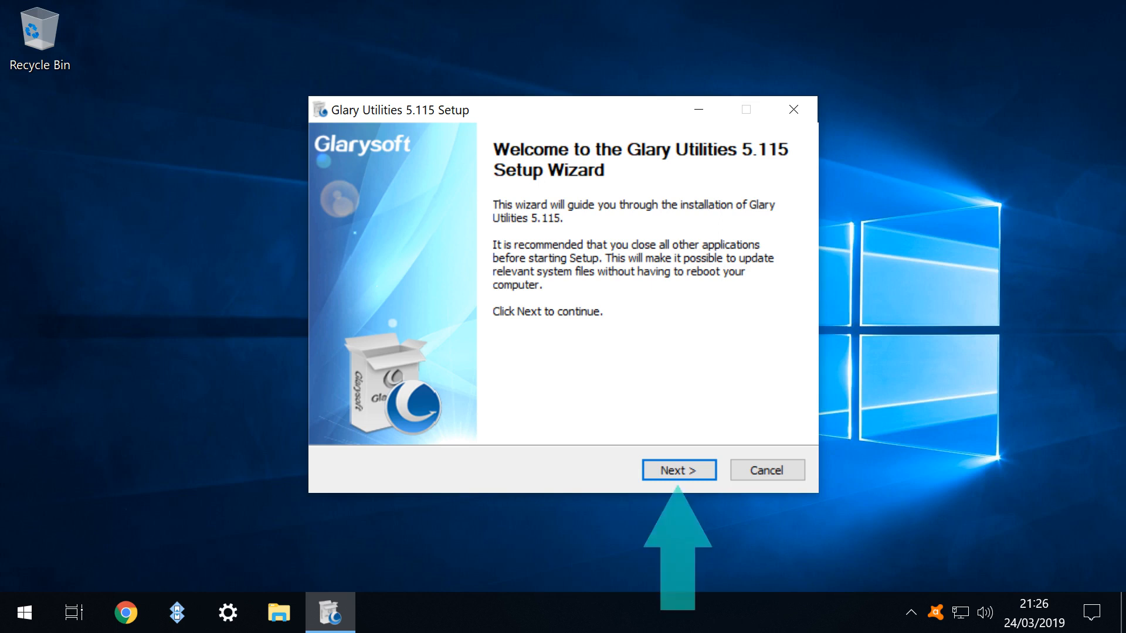
click(678, 469)
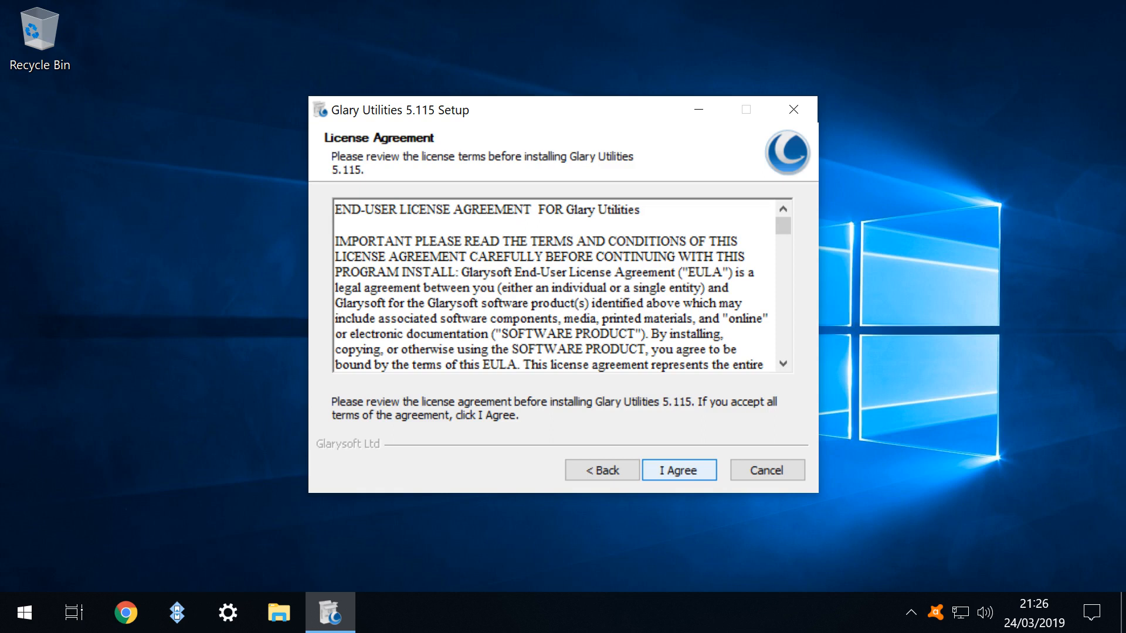
click(678, 468)
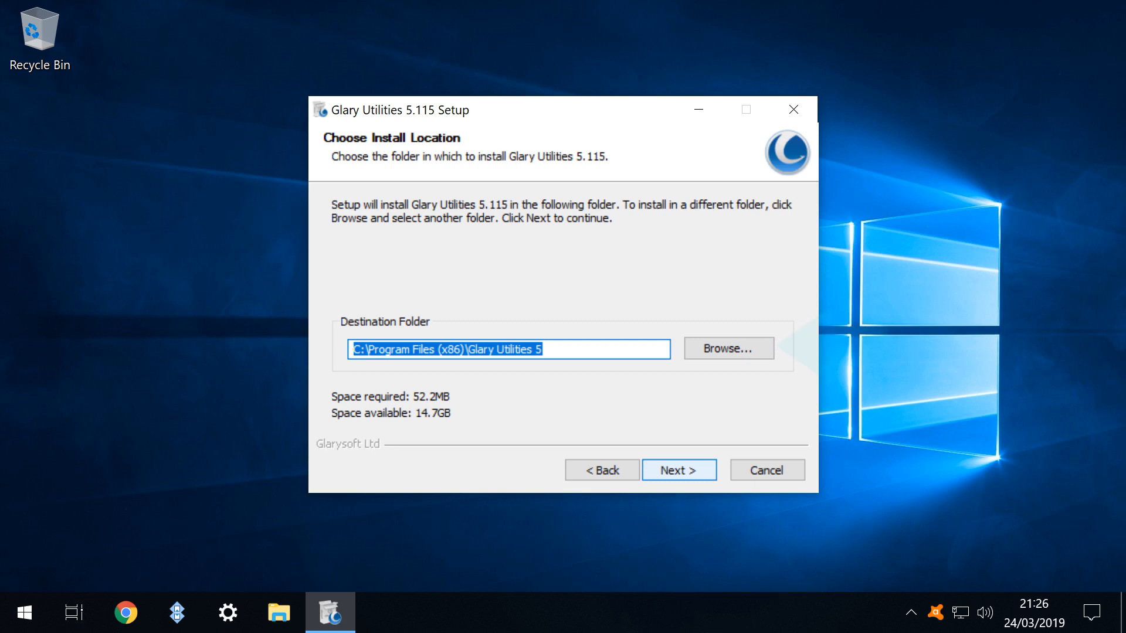
- Install to a custom Maintenance folder with the Customer Experience Improvement Program unticked
click(727, 348)
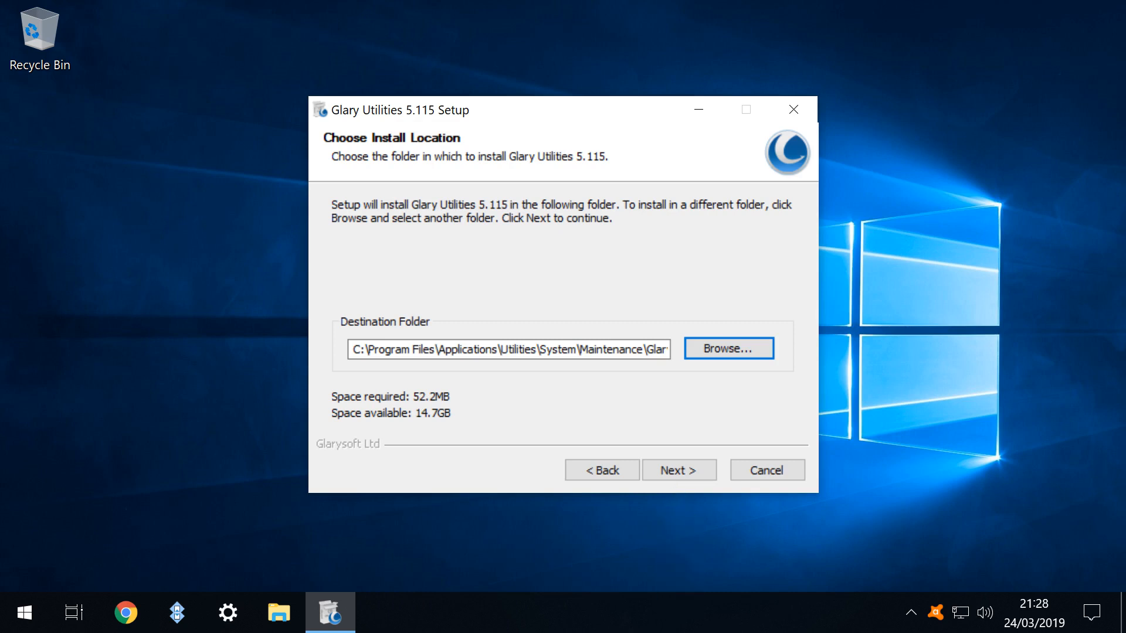
click(678, 469)
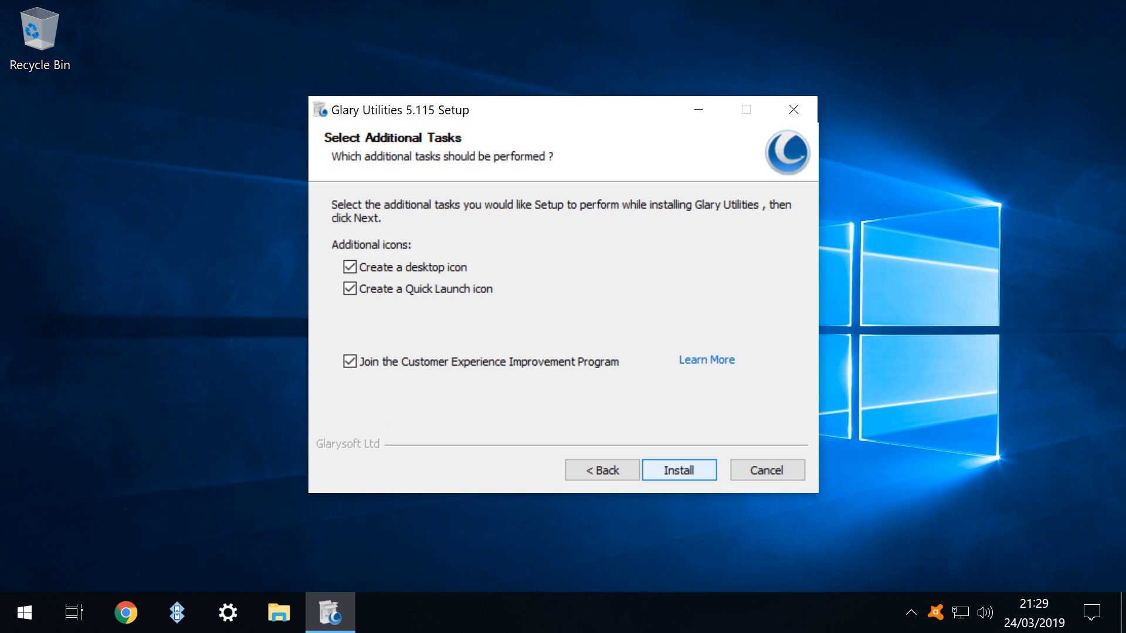
click(349, 361)
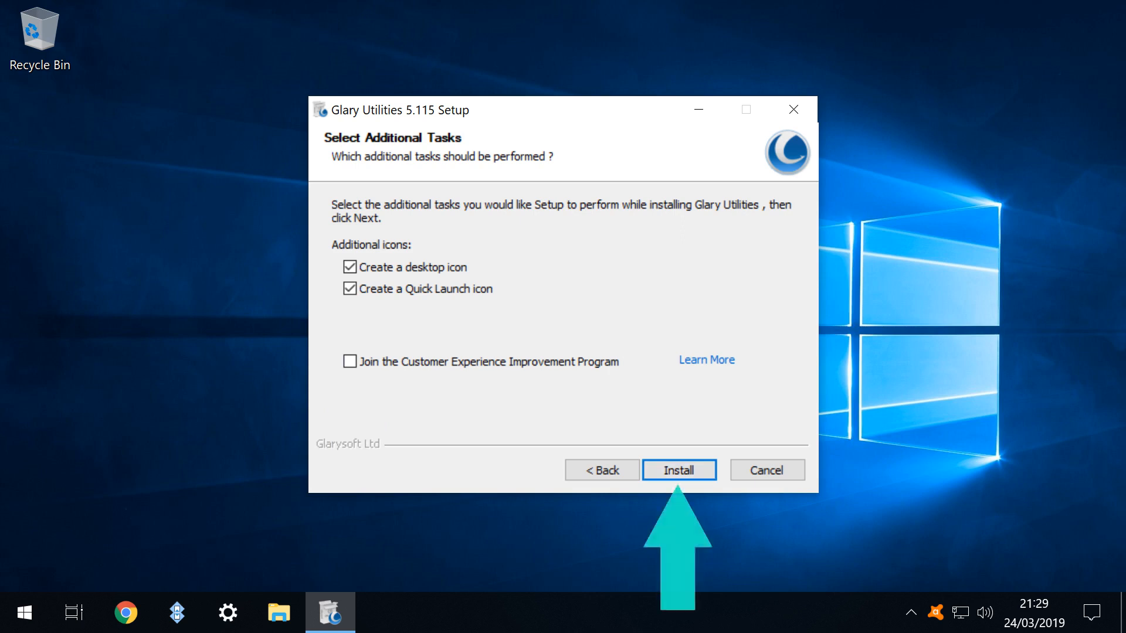
click(678, 470)
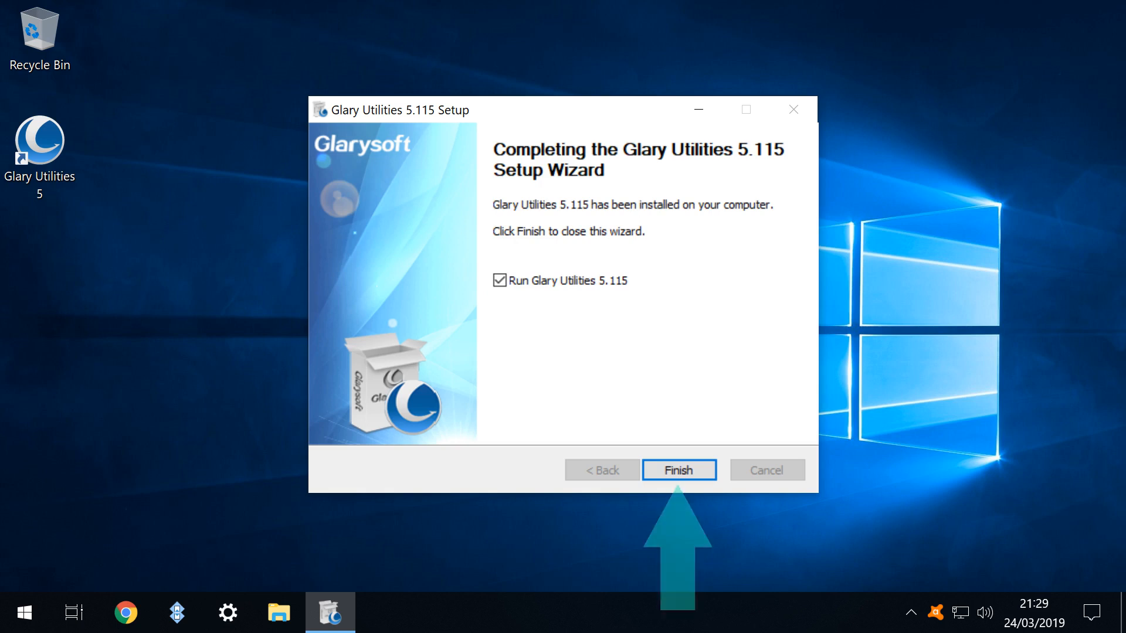
- Launch Glary Utilities, review Menu > Settings and the 'Load automatically on Windows startup' option
click(678, 470)
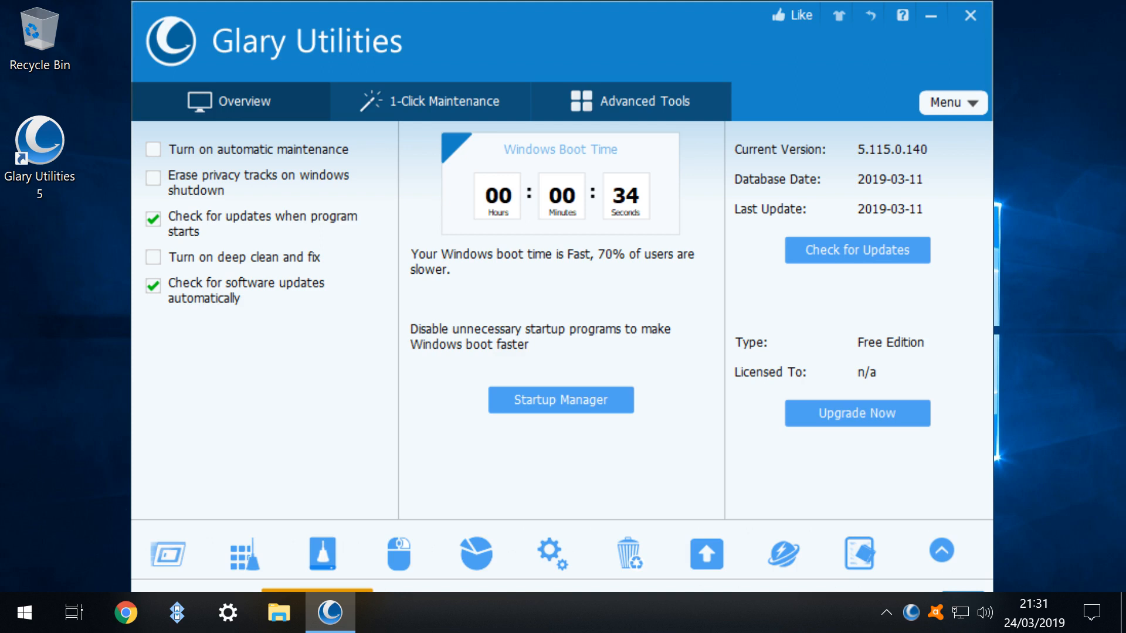
click(952, 102)
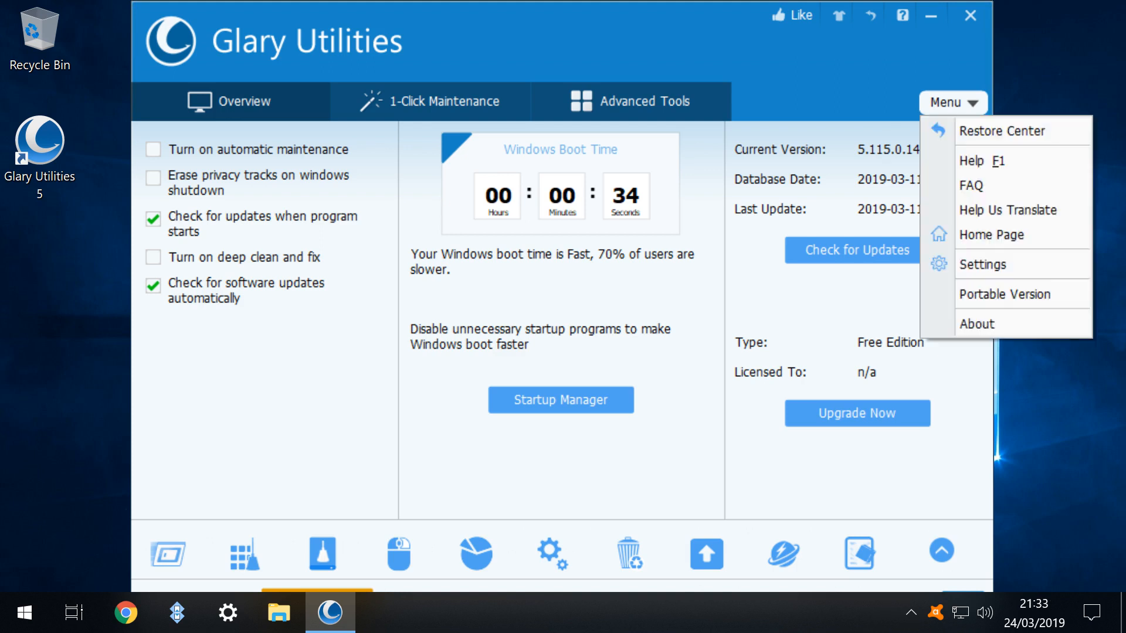
mouse_move(987, 264)
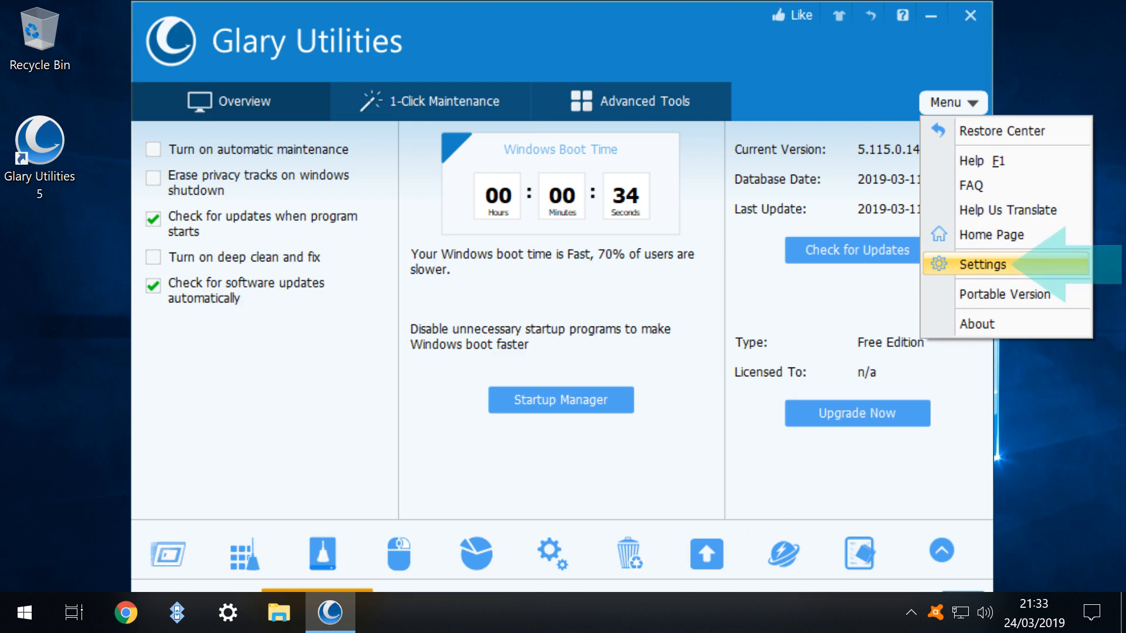
click(986, 264)
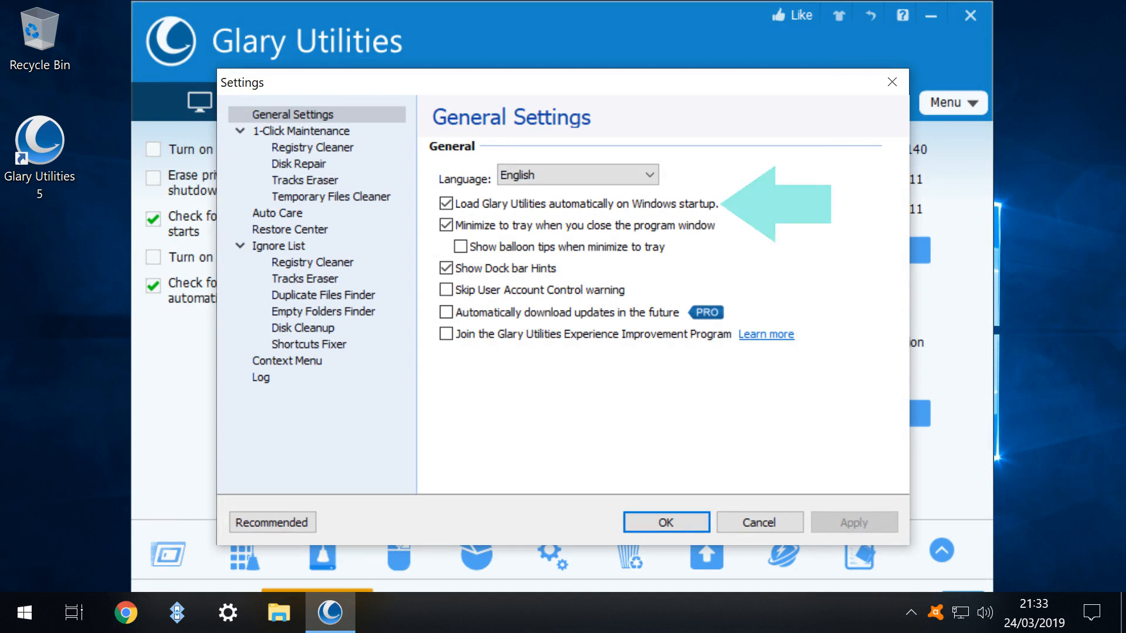
click(447, 204)
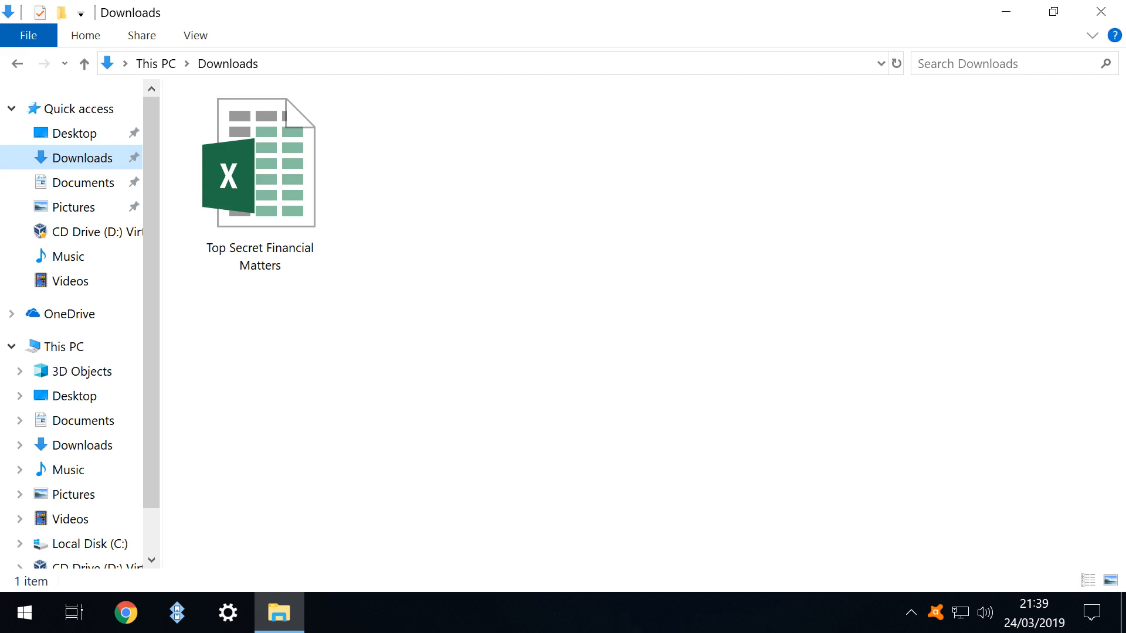
- Choose 'Encrypt with Glary Utilities' for the Top Secret Financial Matters spreadsheet
right_click(259, 169)
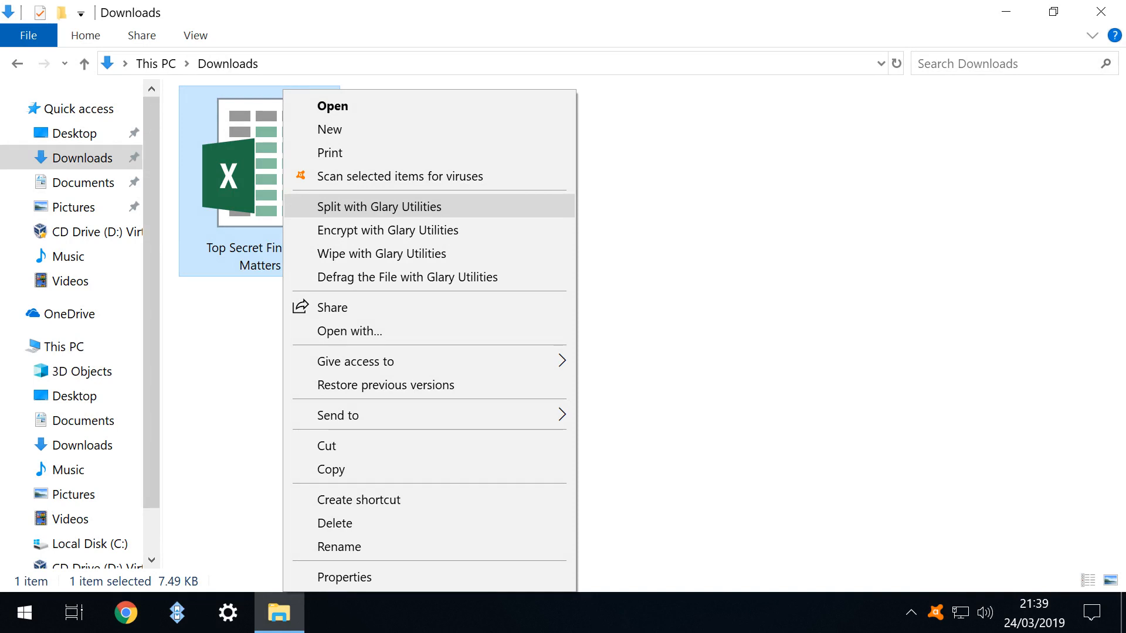
mouse_move(397, 230)
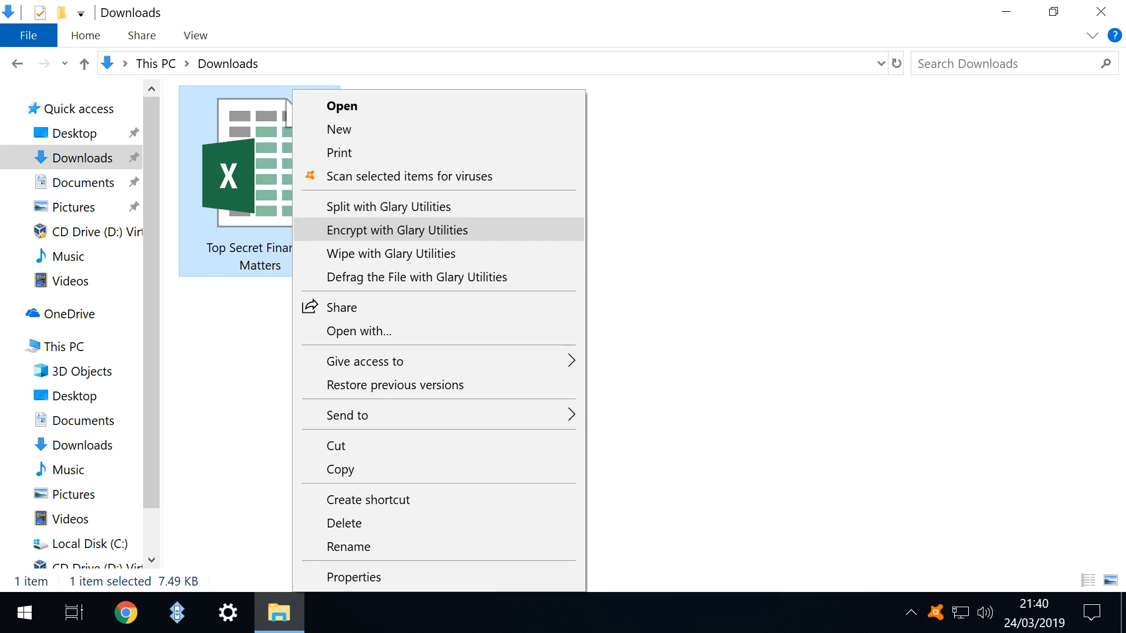
click(398, 230)
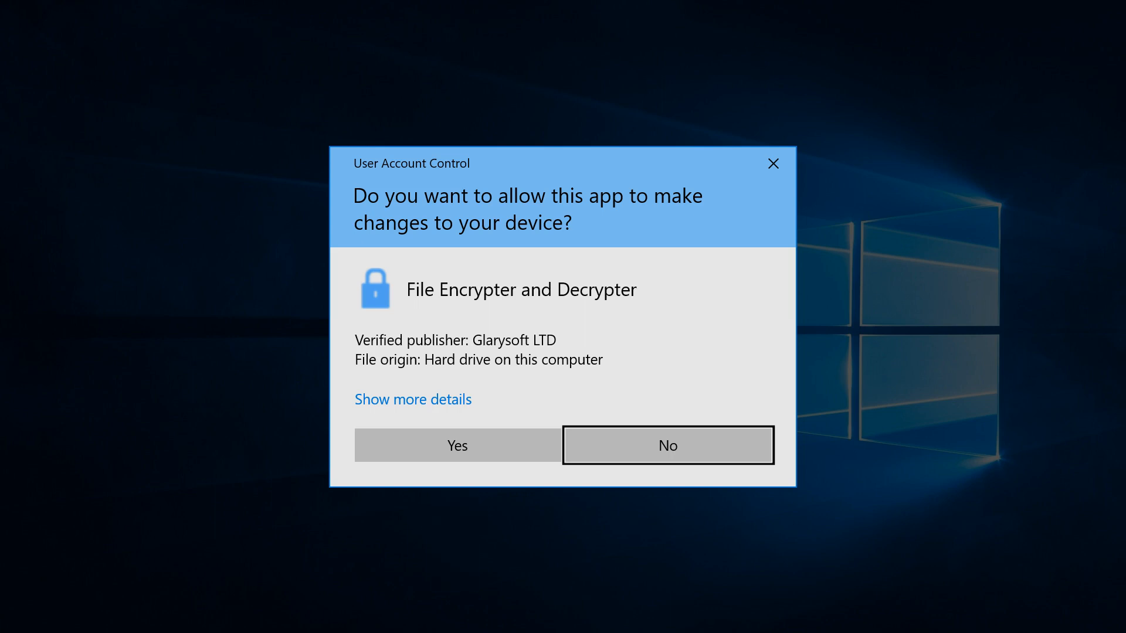
- Approve UAC and encrypt the spreadsheet with the entered password into a padlock file
click(456, 445)
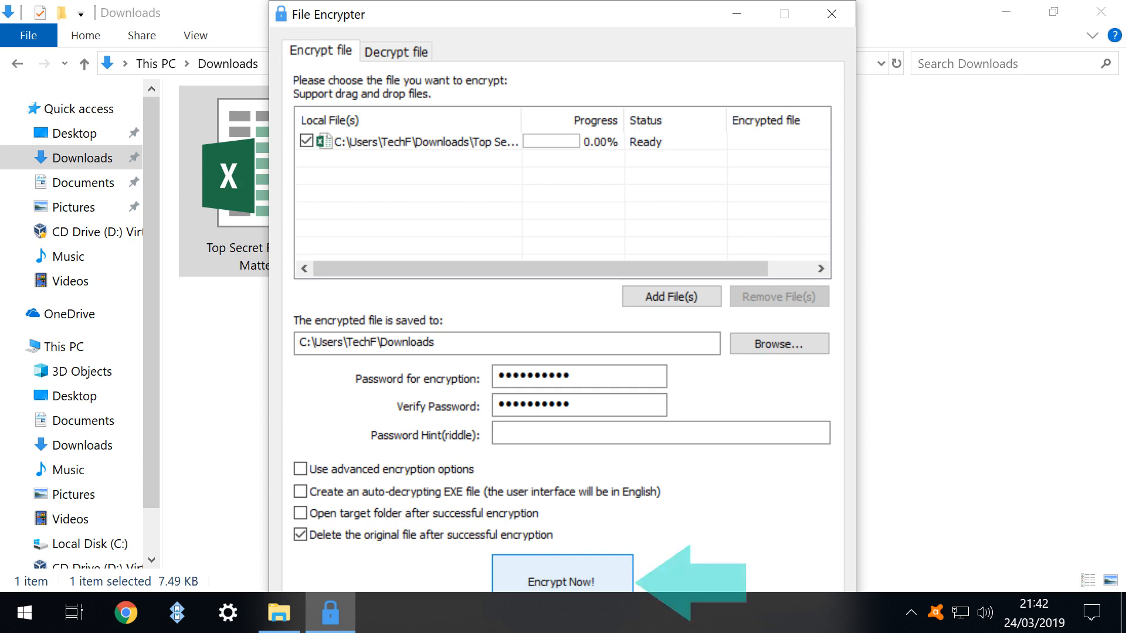
click(561, 582)
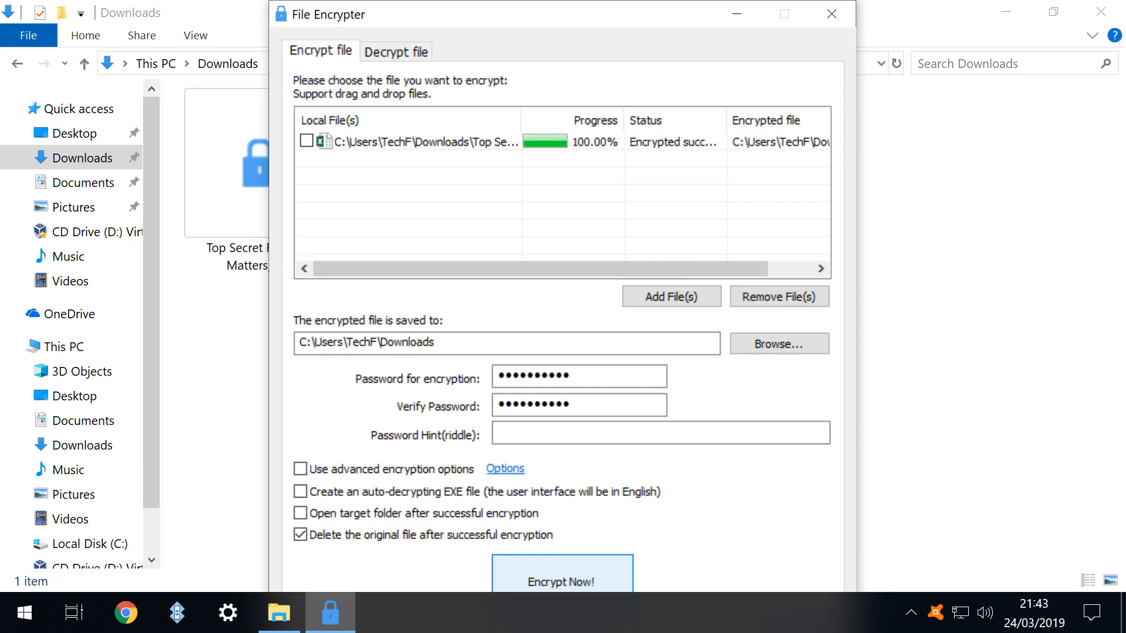
click(830, 14)
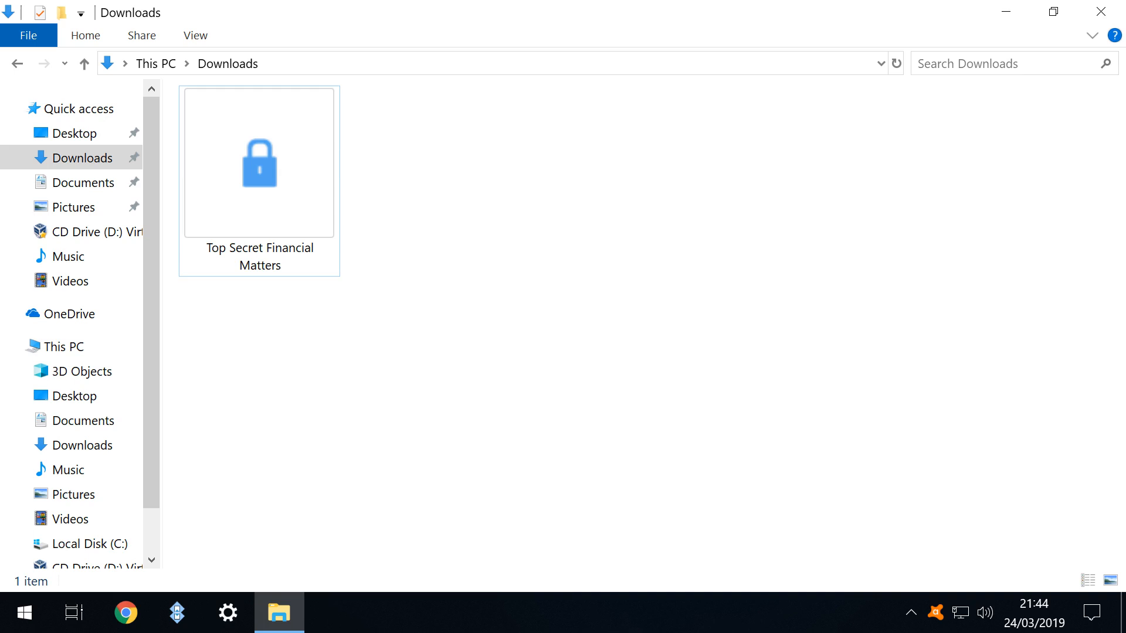
- Decrypt the padlock file with the password, restoring the Excel spreadsheet in Downloads
double_click(258, 161)
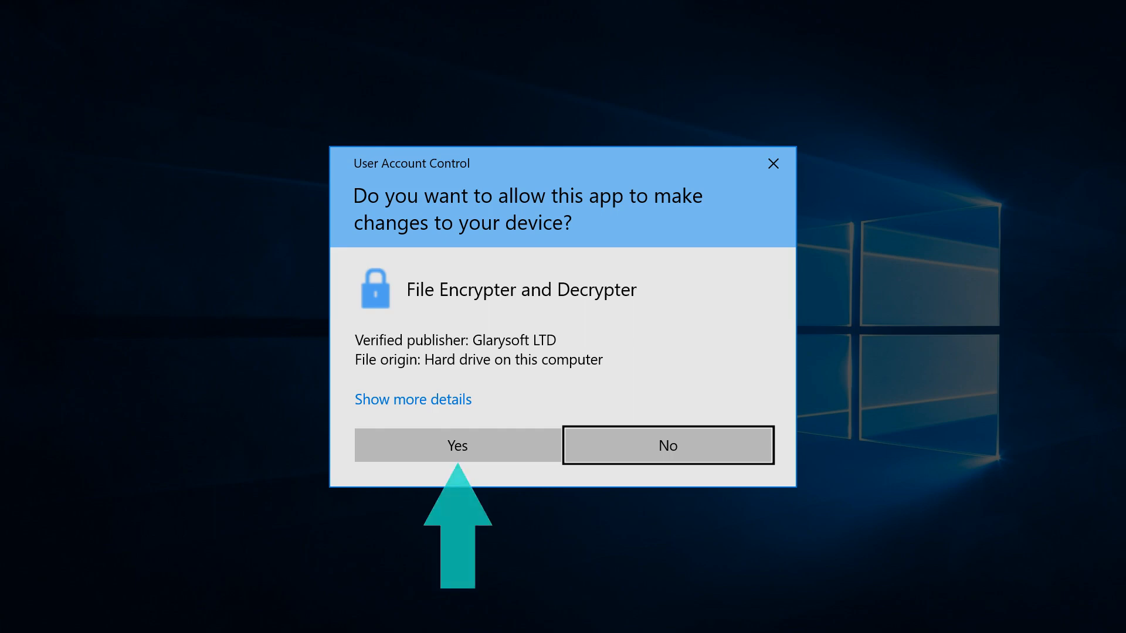
click(457, 446)
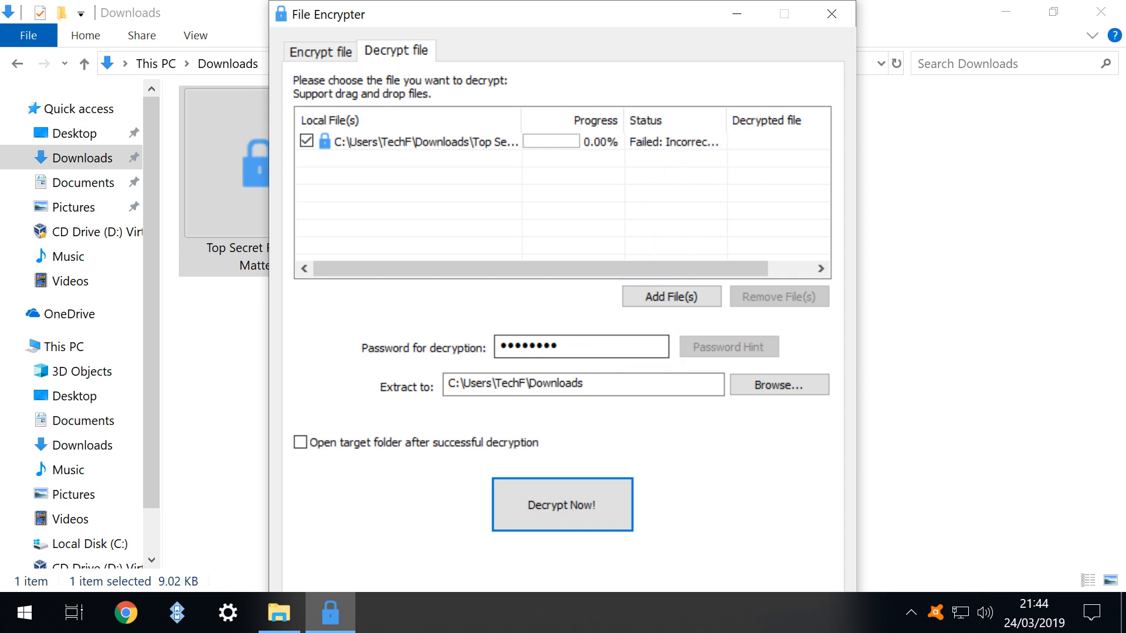
text(••)
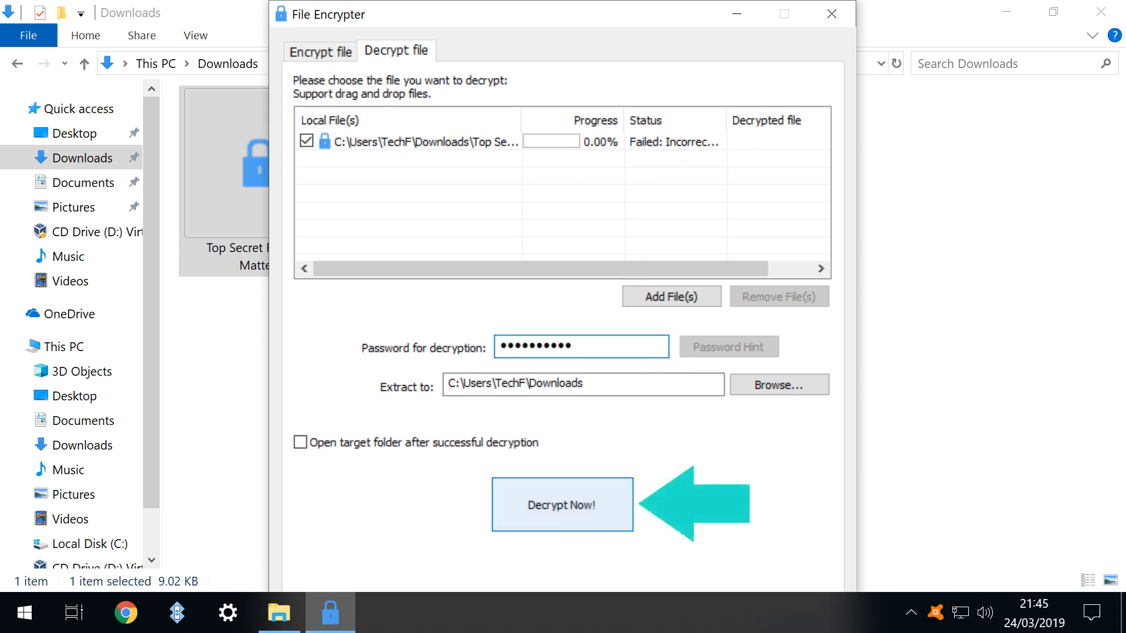
click(562, 504)
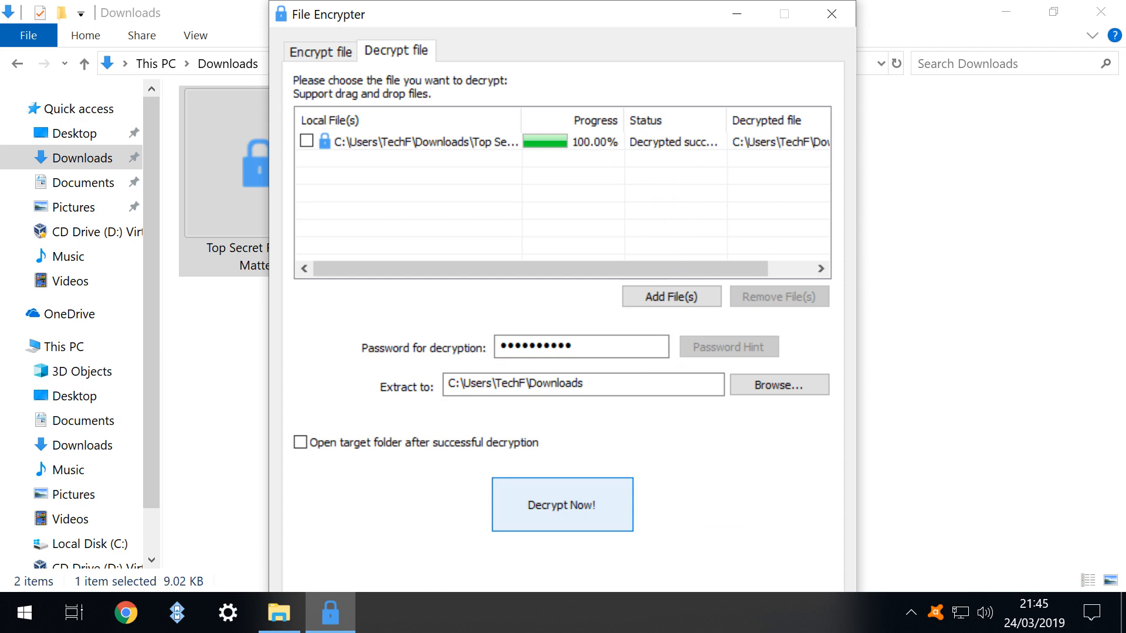
click(830, 14)
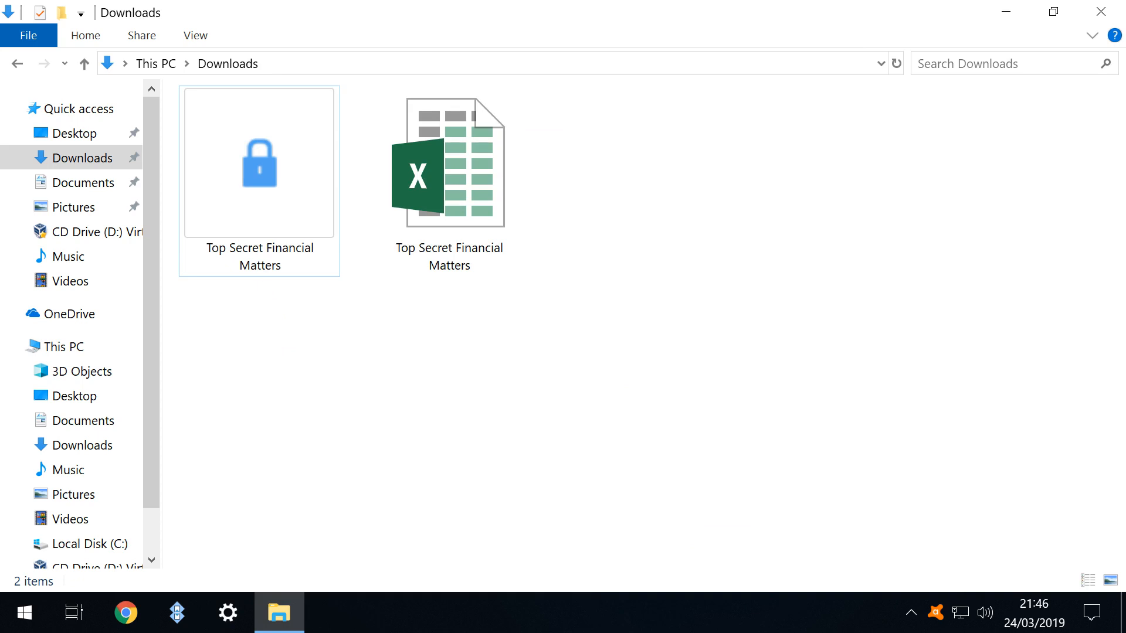
right_click(258, 161)
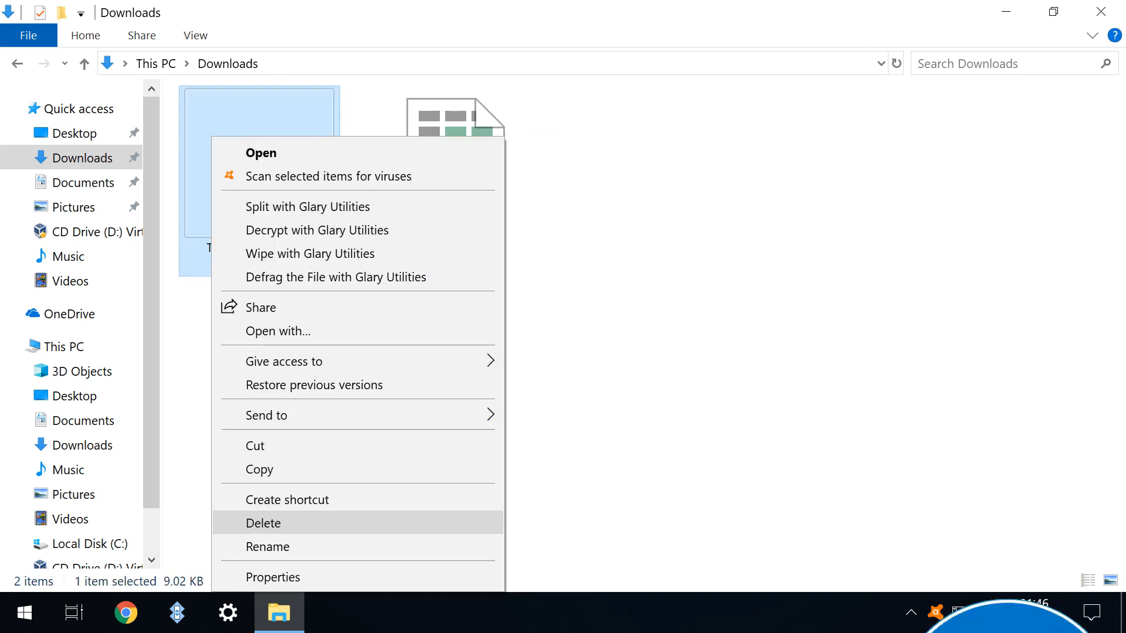